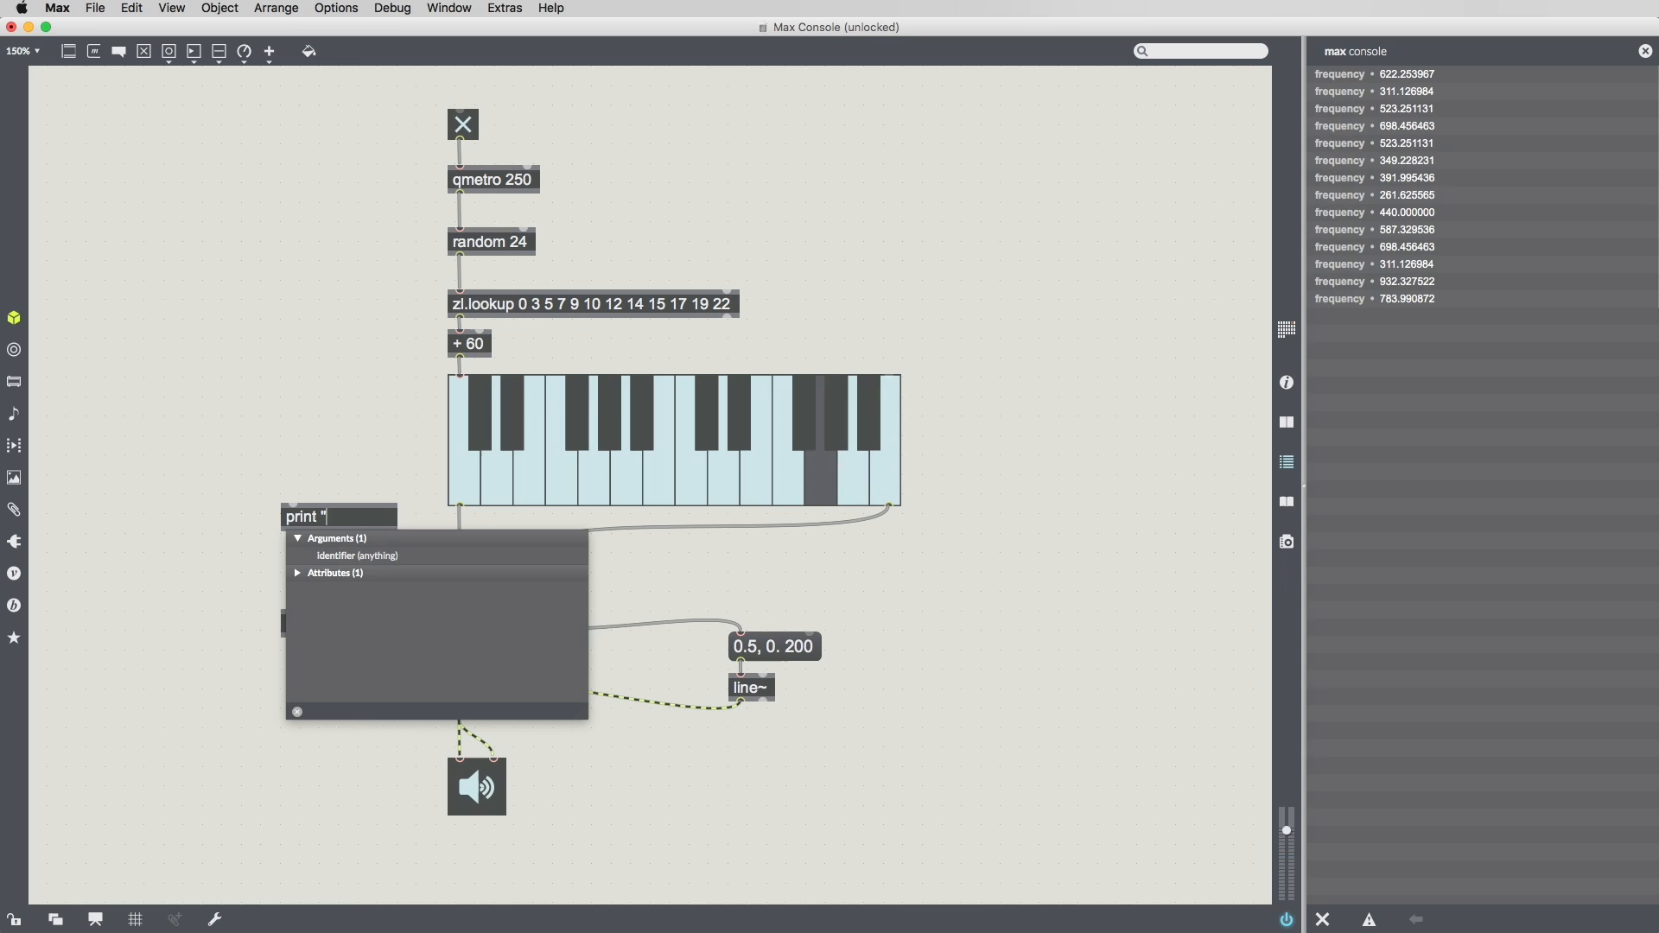
# Add a print object named 'midi note' after the keyboard to log note numbers.
pyautogui.write('midi note"')
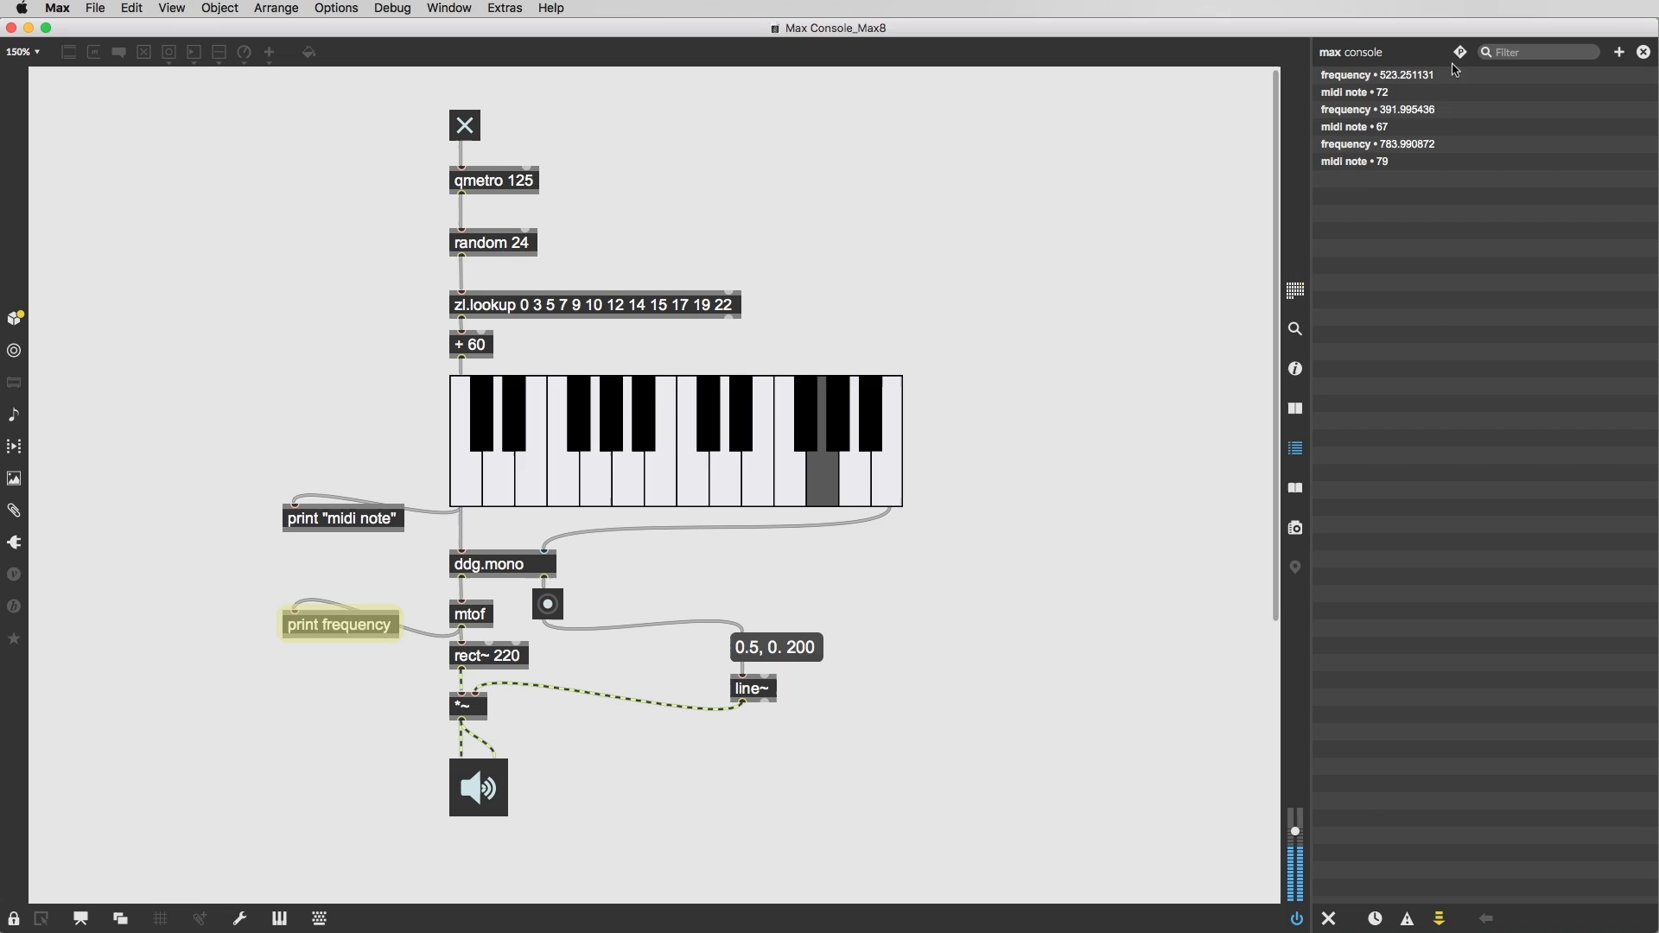
pyautogui.click(1536, 52)
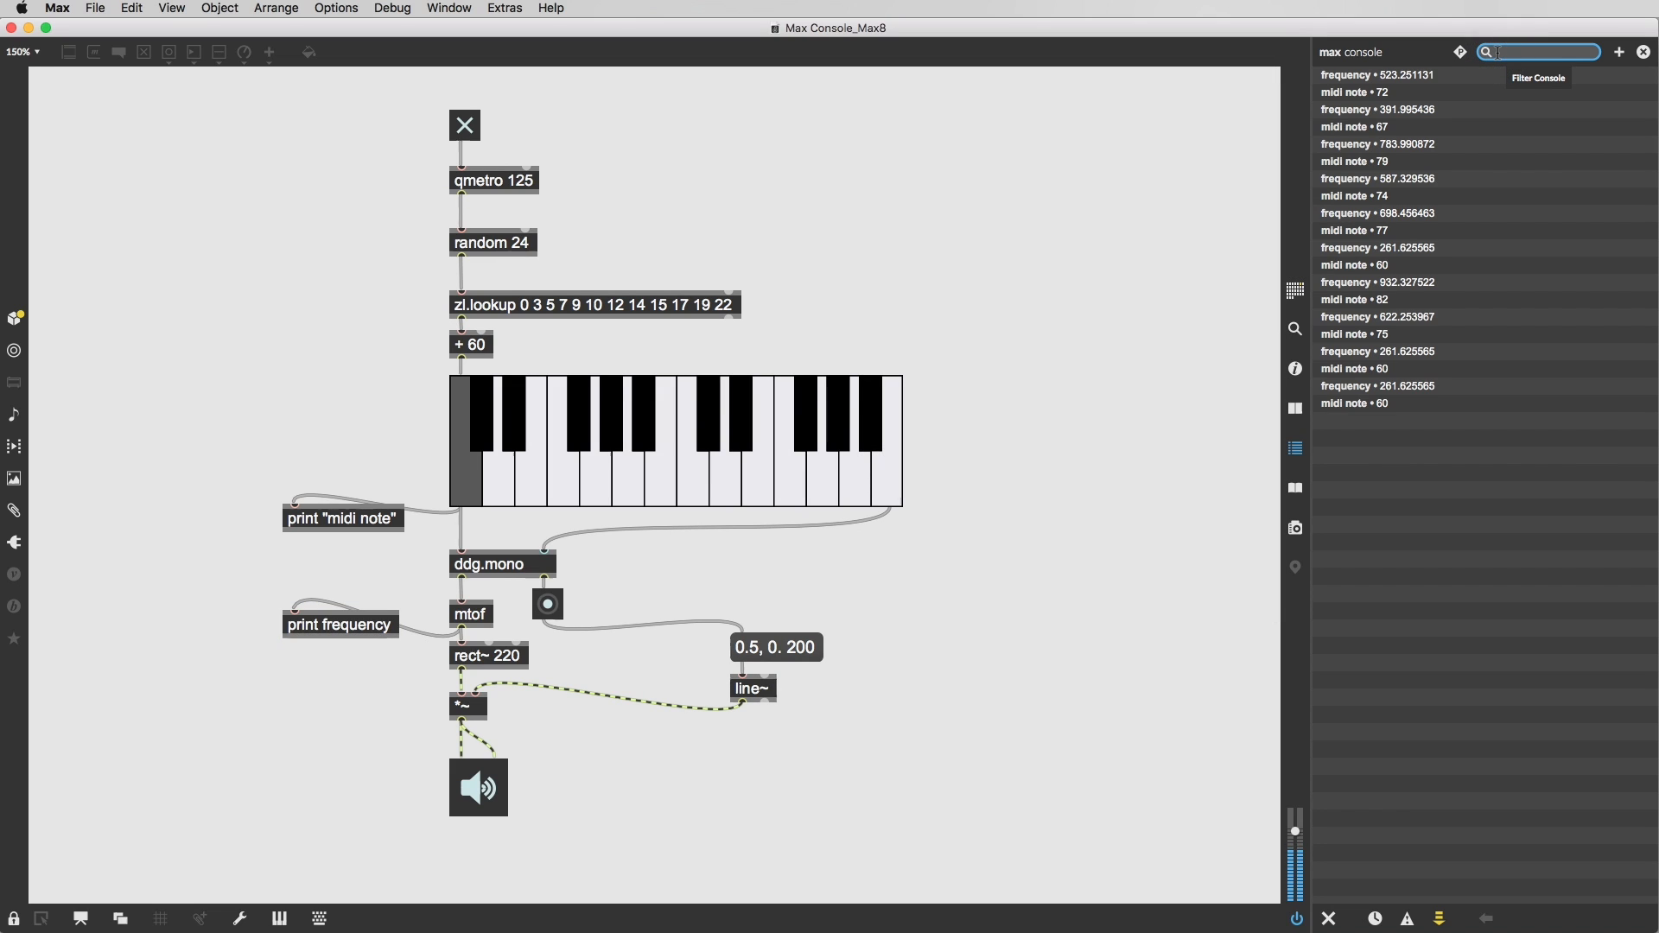
pyautogui.write('523')
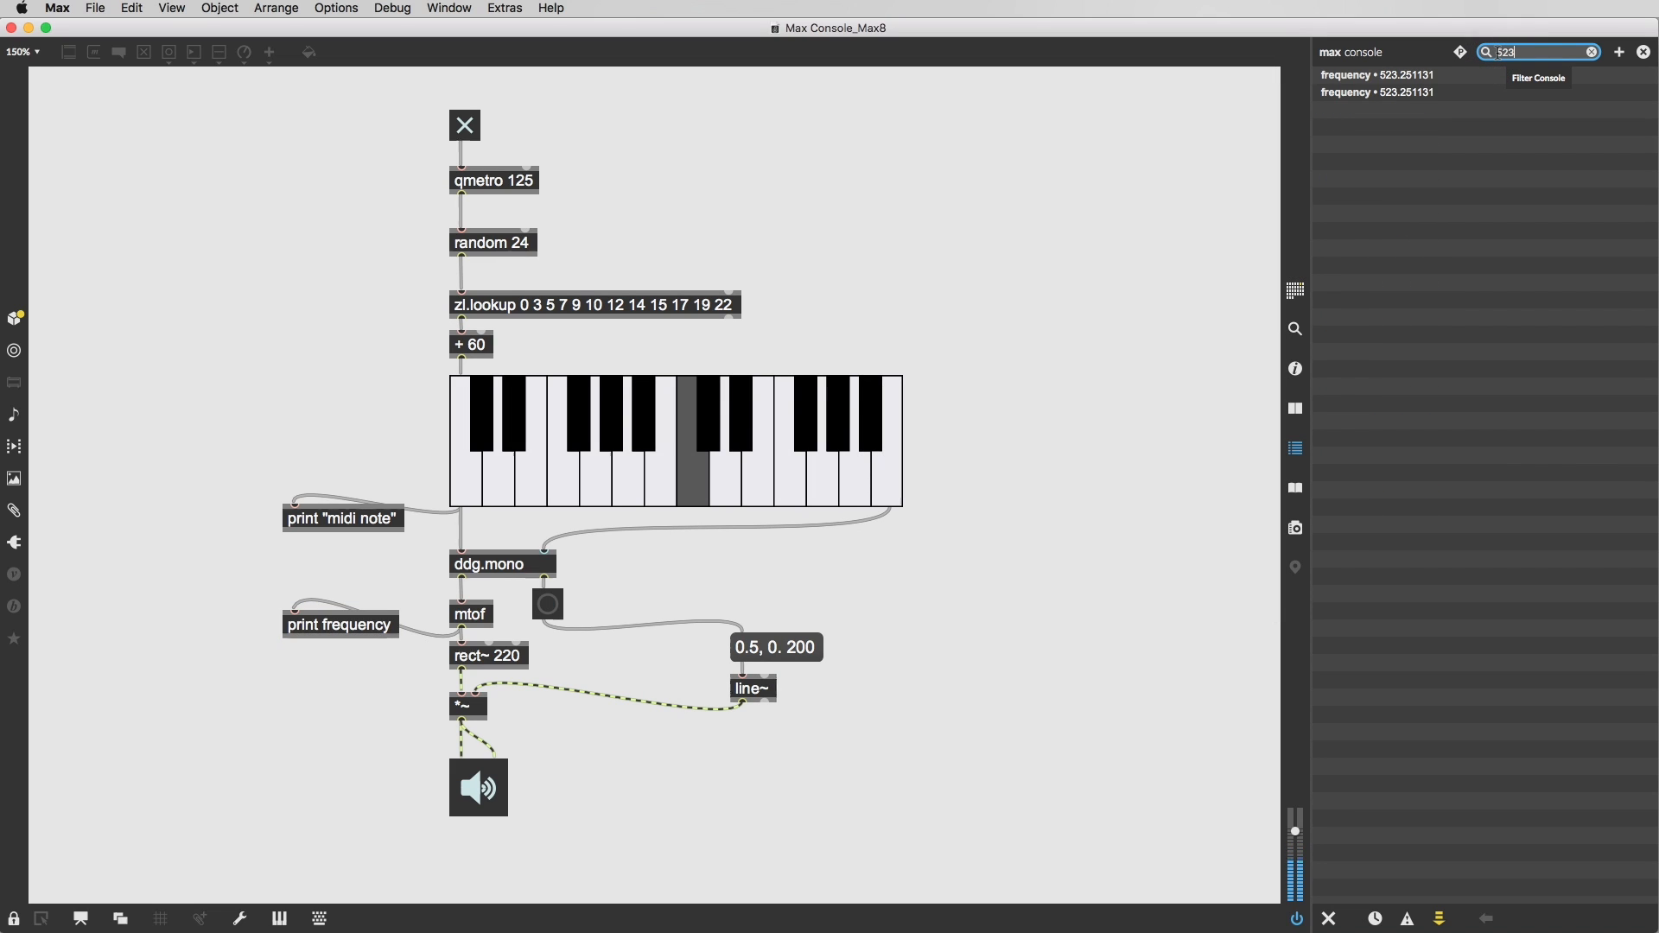
pyautogui.click(1592, 52)
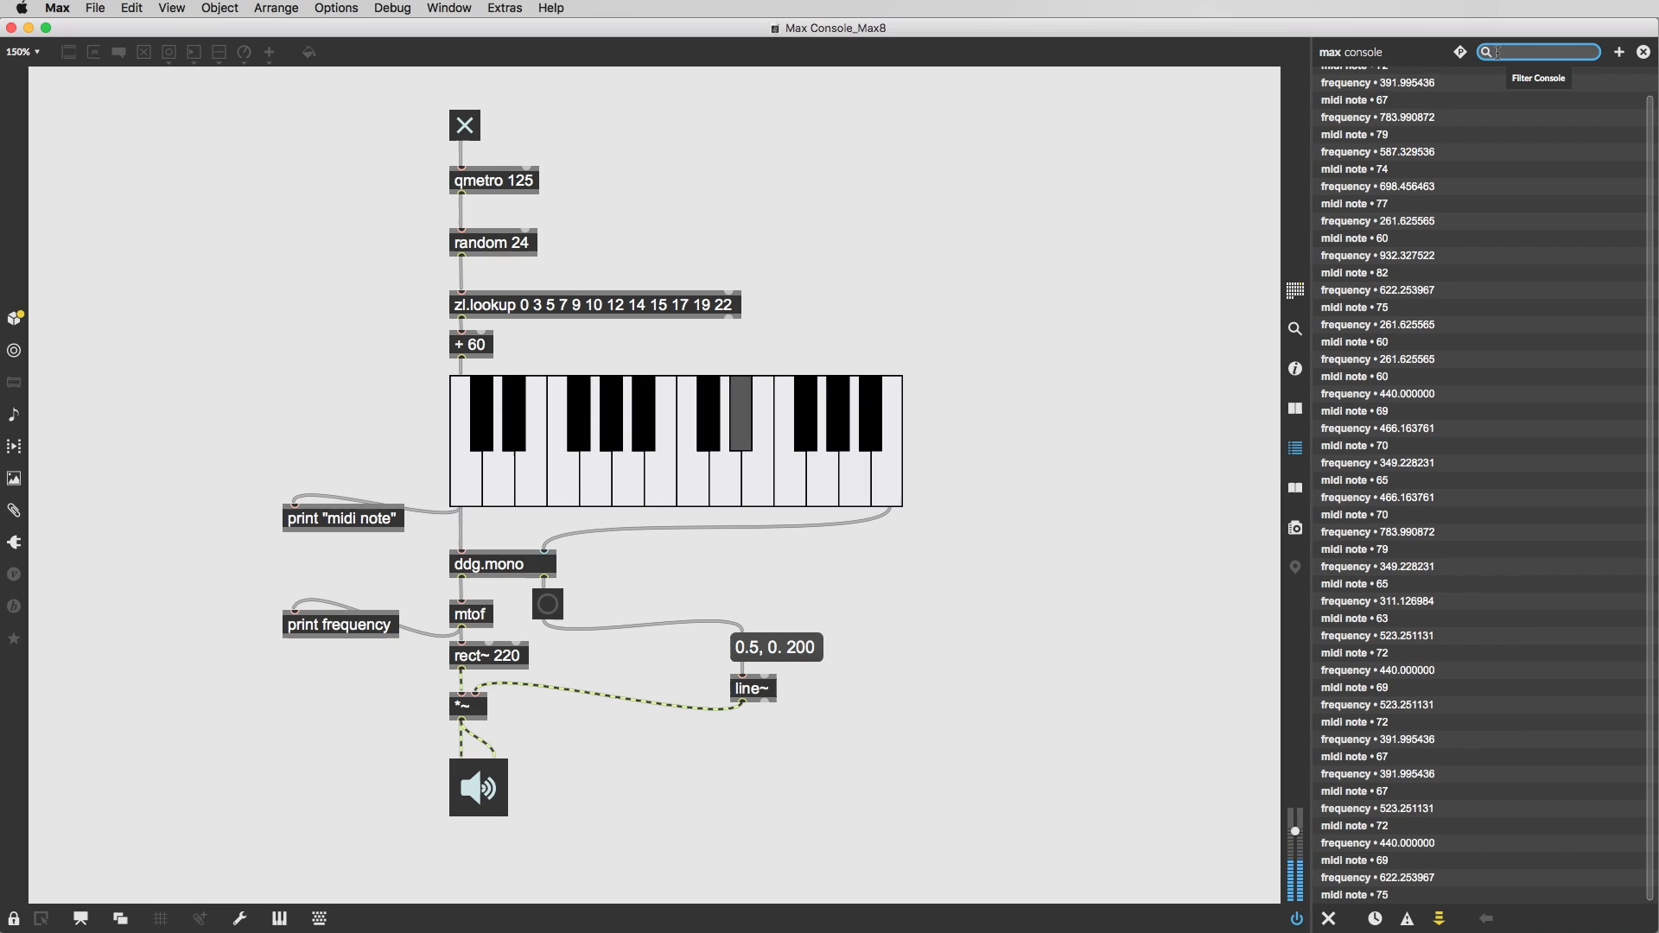
pyautogui.write('440')
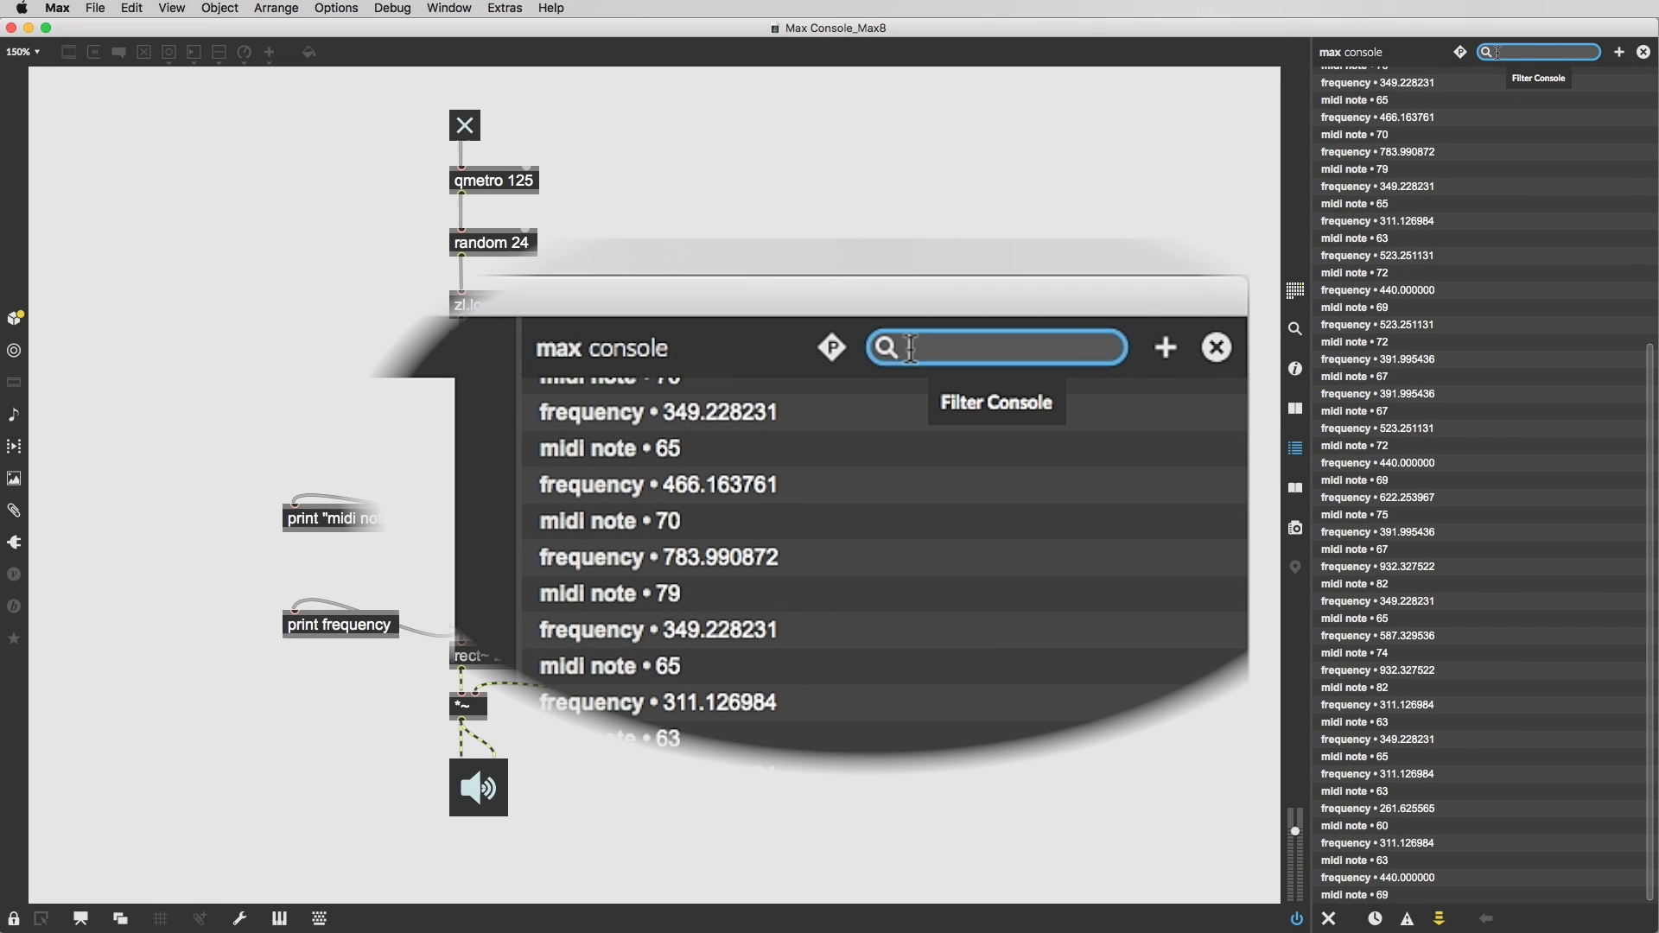
pyautogui.write('60')
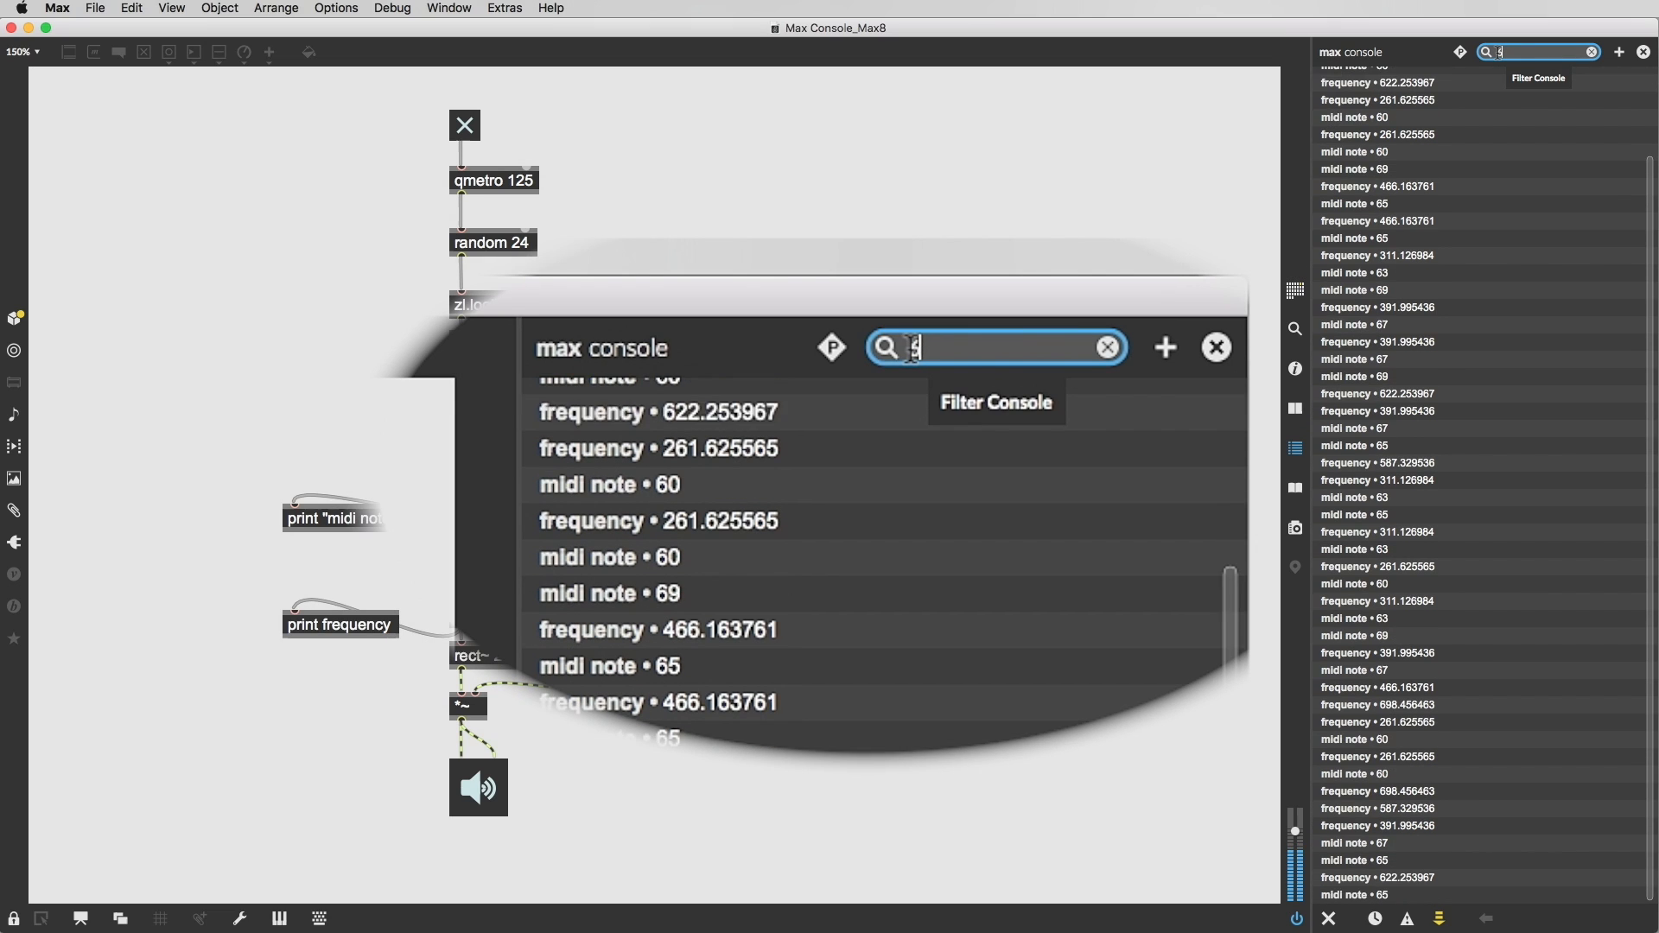
pyautogui.click(1216, 347)
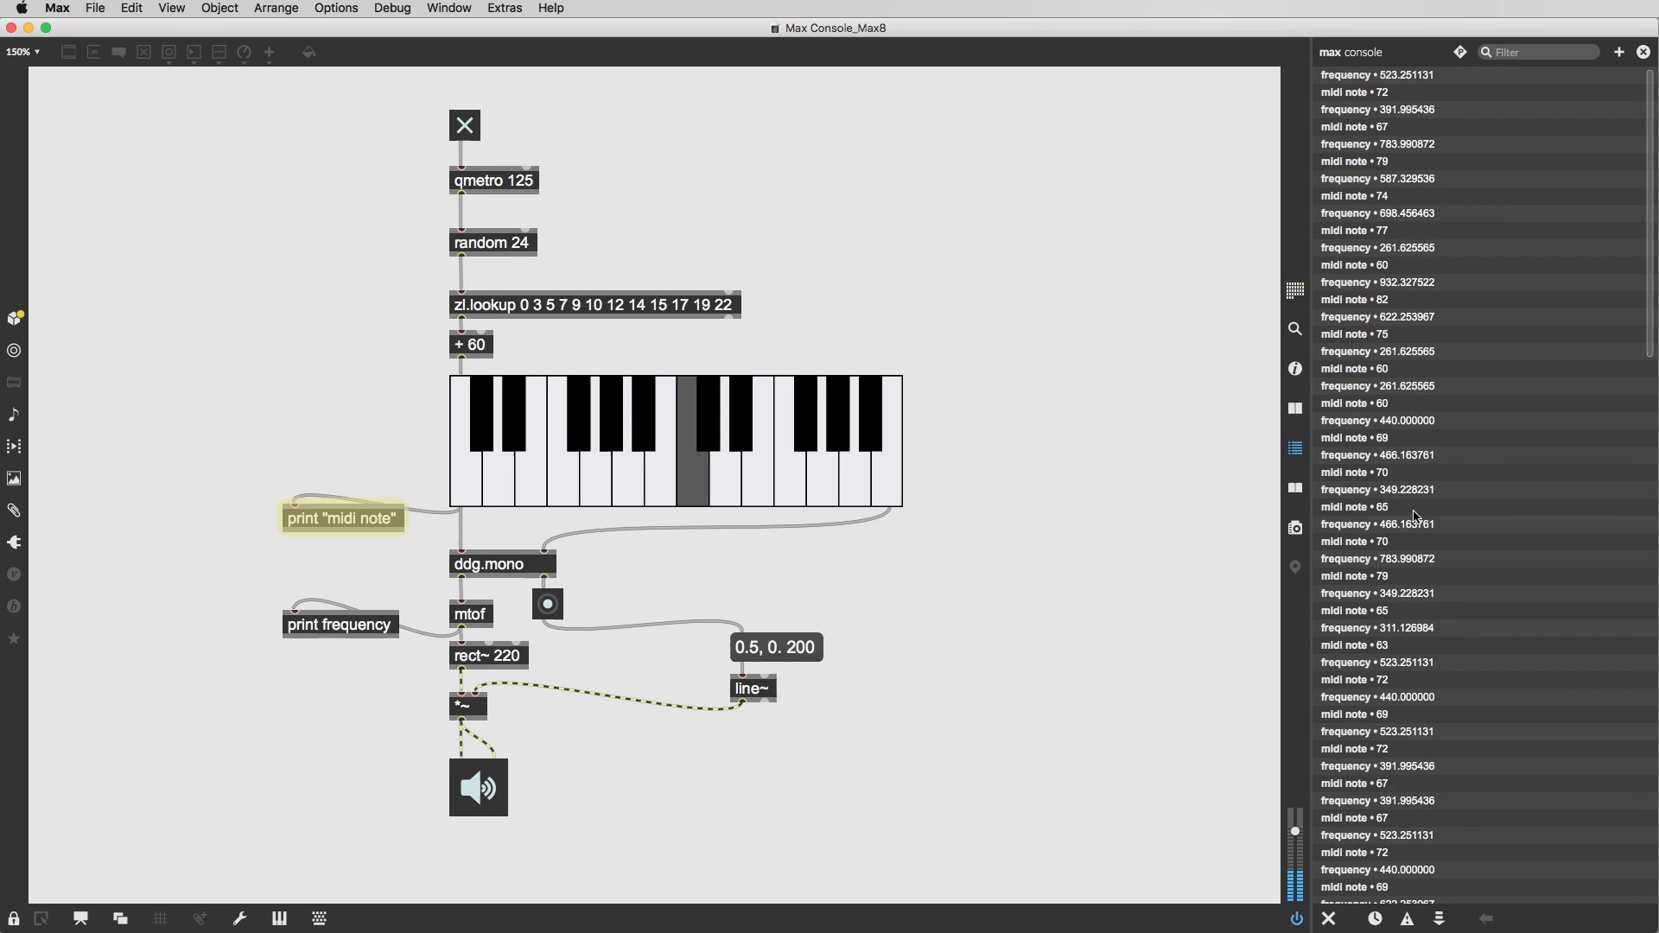
# Filter the console to only the midi note print output, then start a new print object.
pyautogui.rightClick(1355, 368)
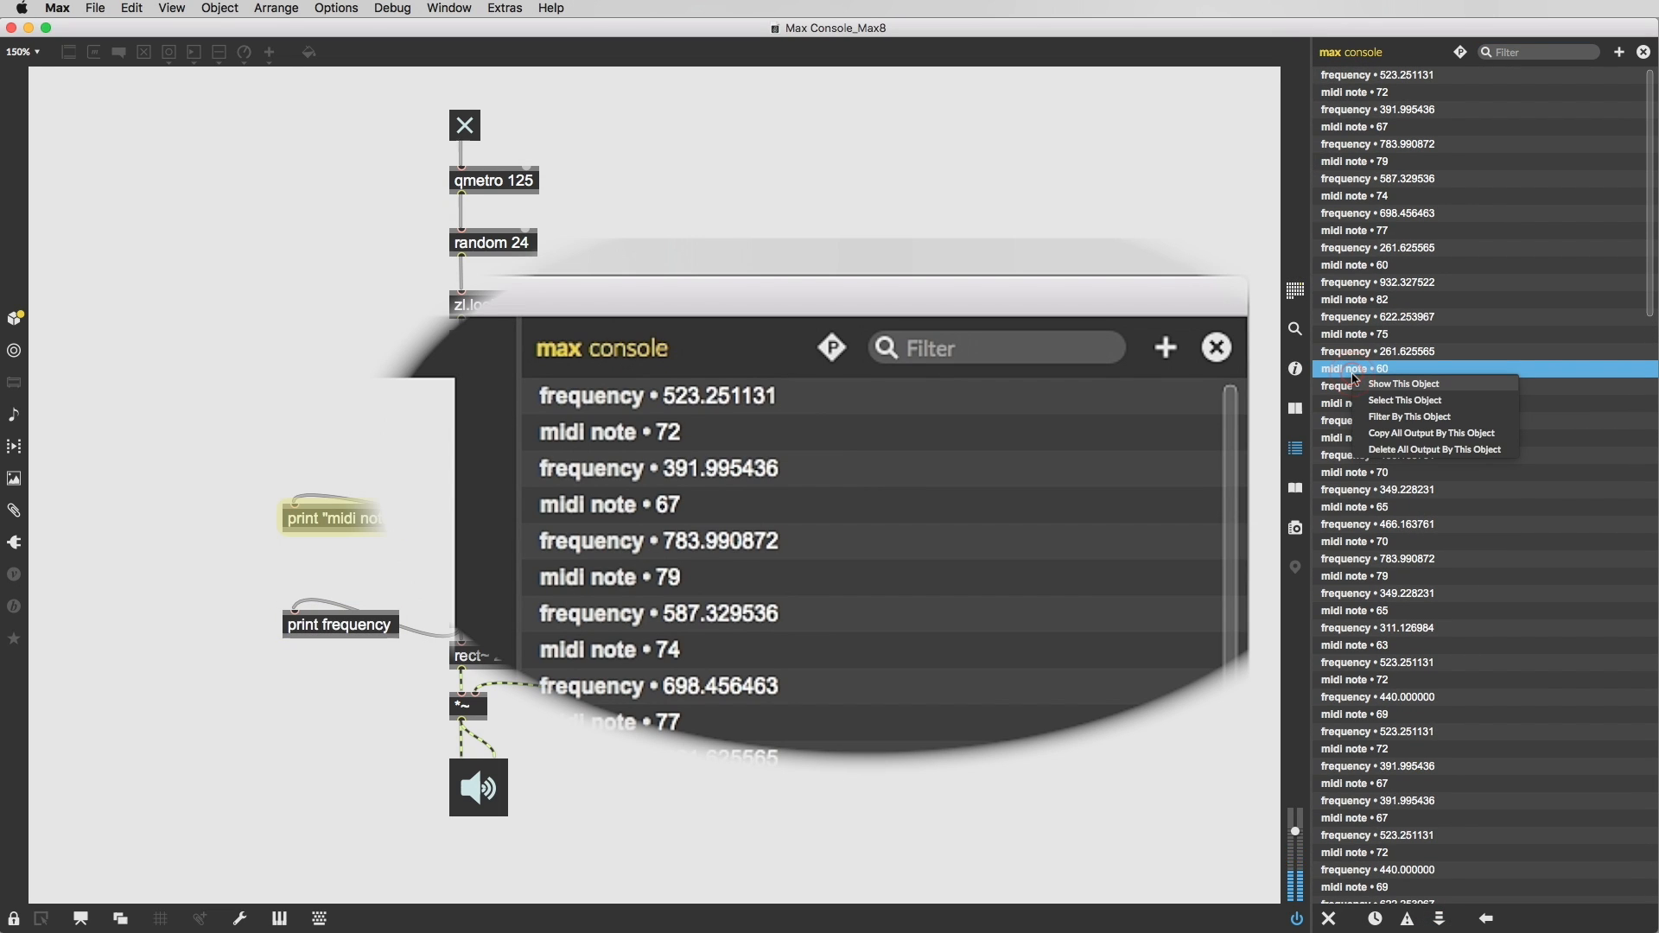
pyautogui.moveTo(1406, 416)
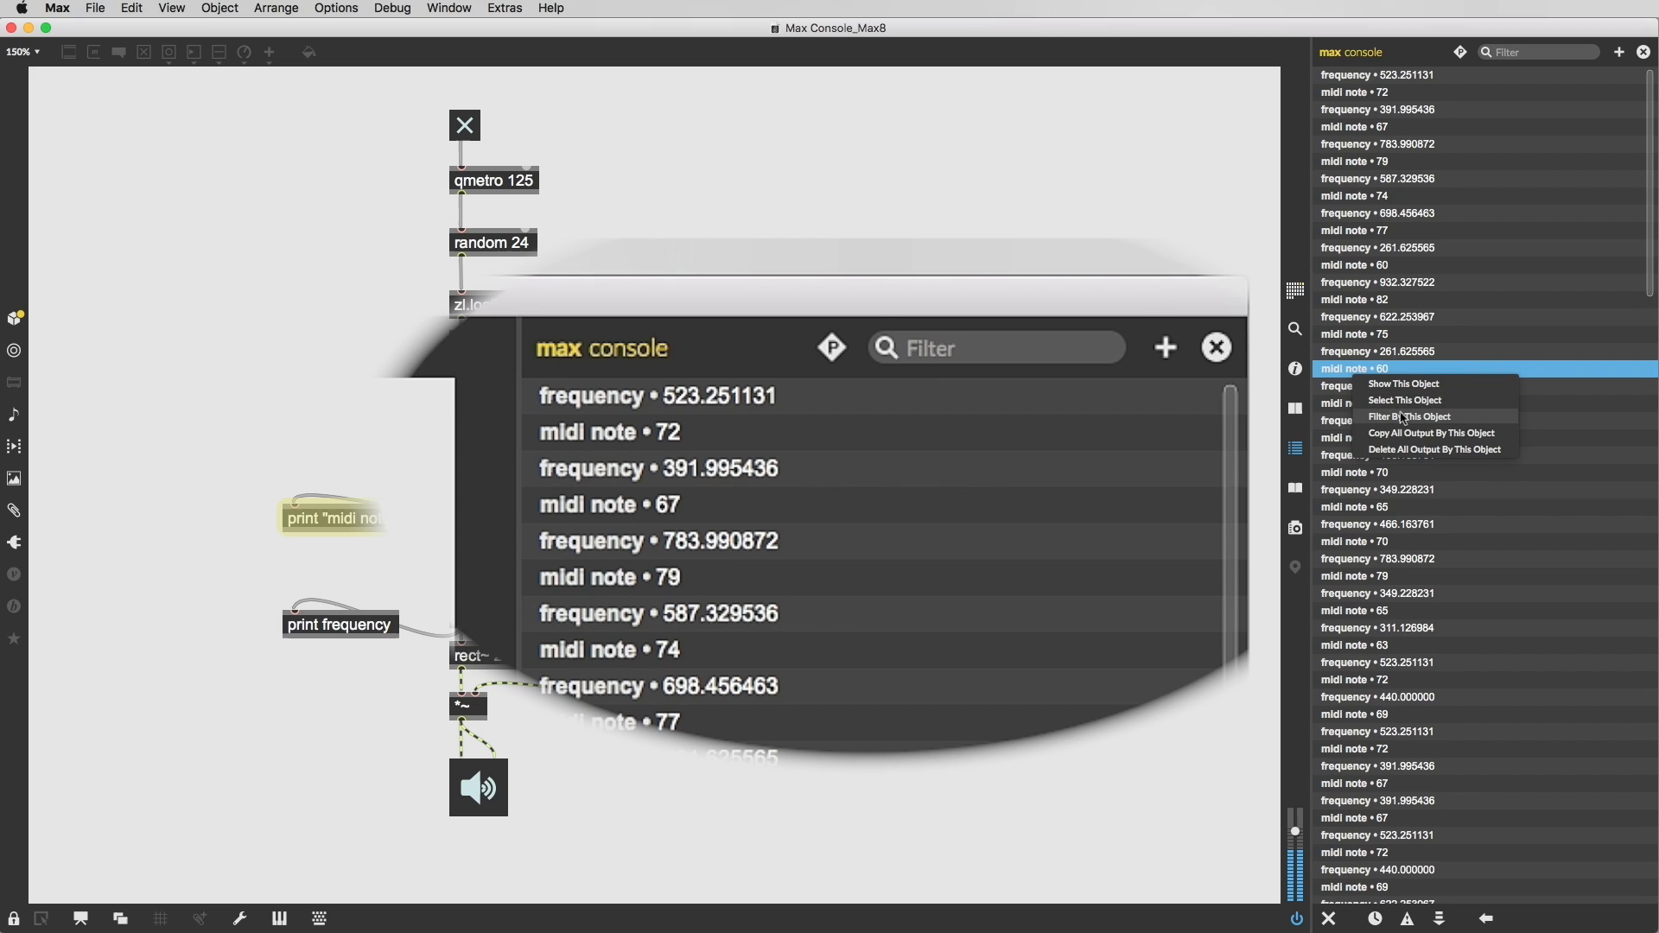
pyautogui.click(1408, 416)
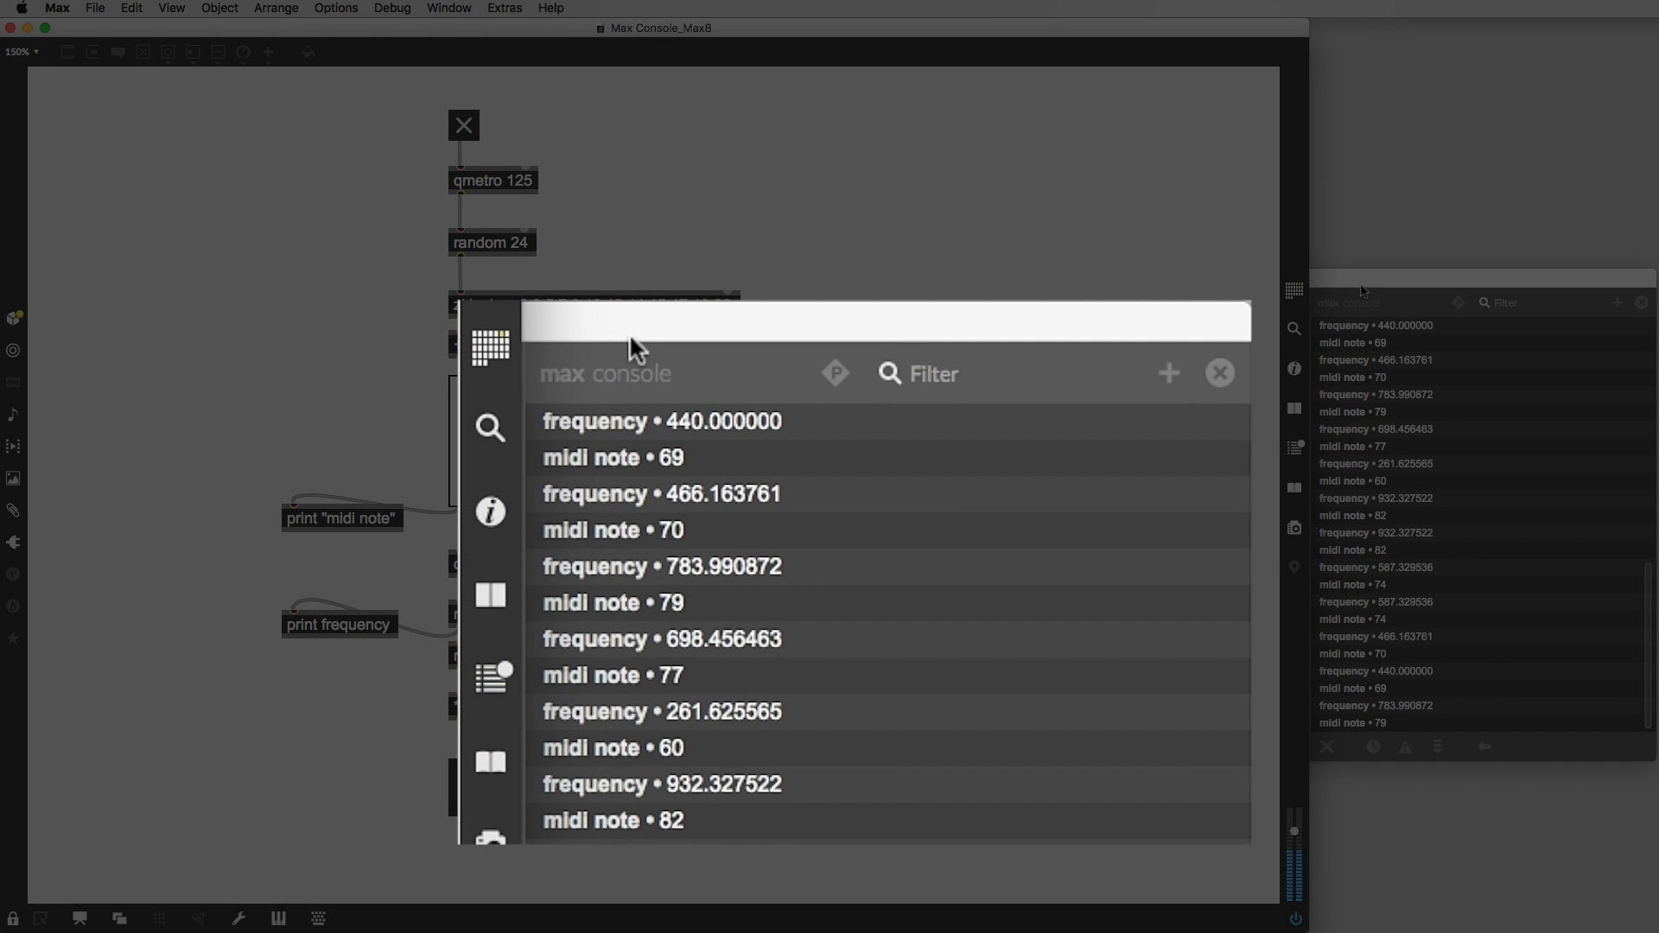
pyautogui.click(834, 373)
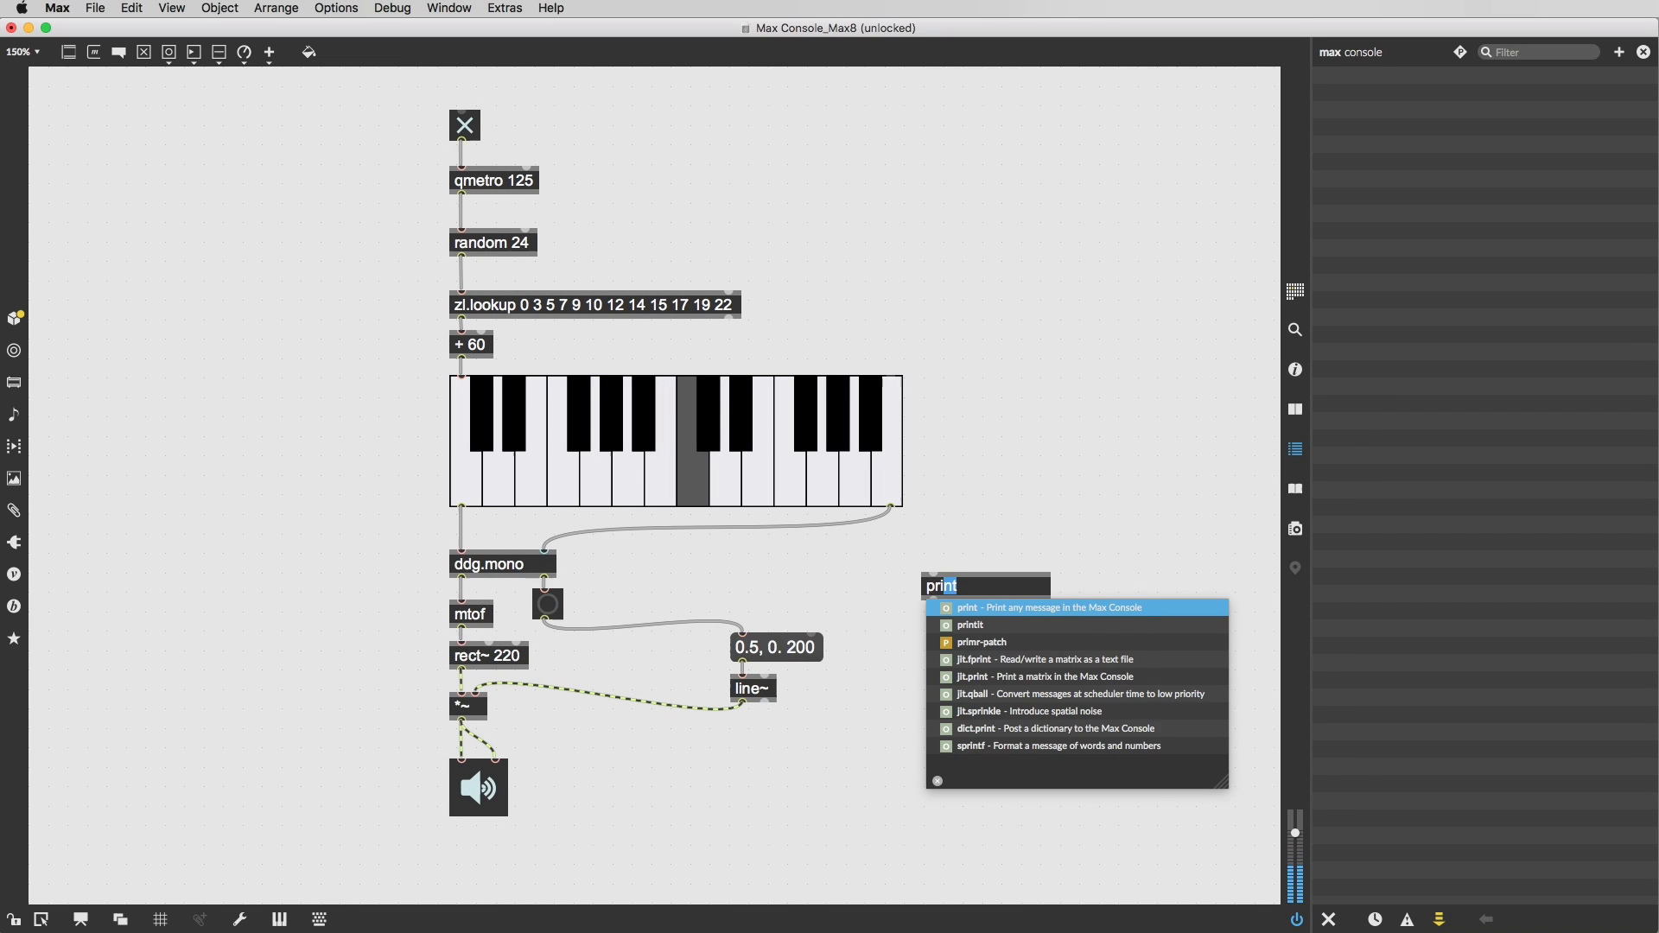
pyautogui.write('@ti')
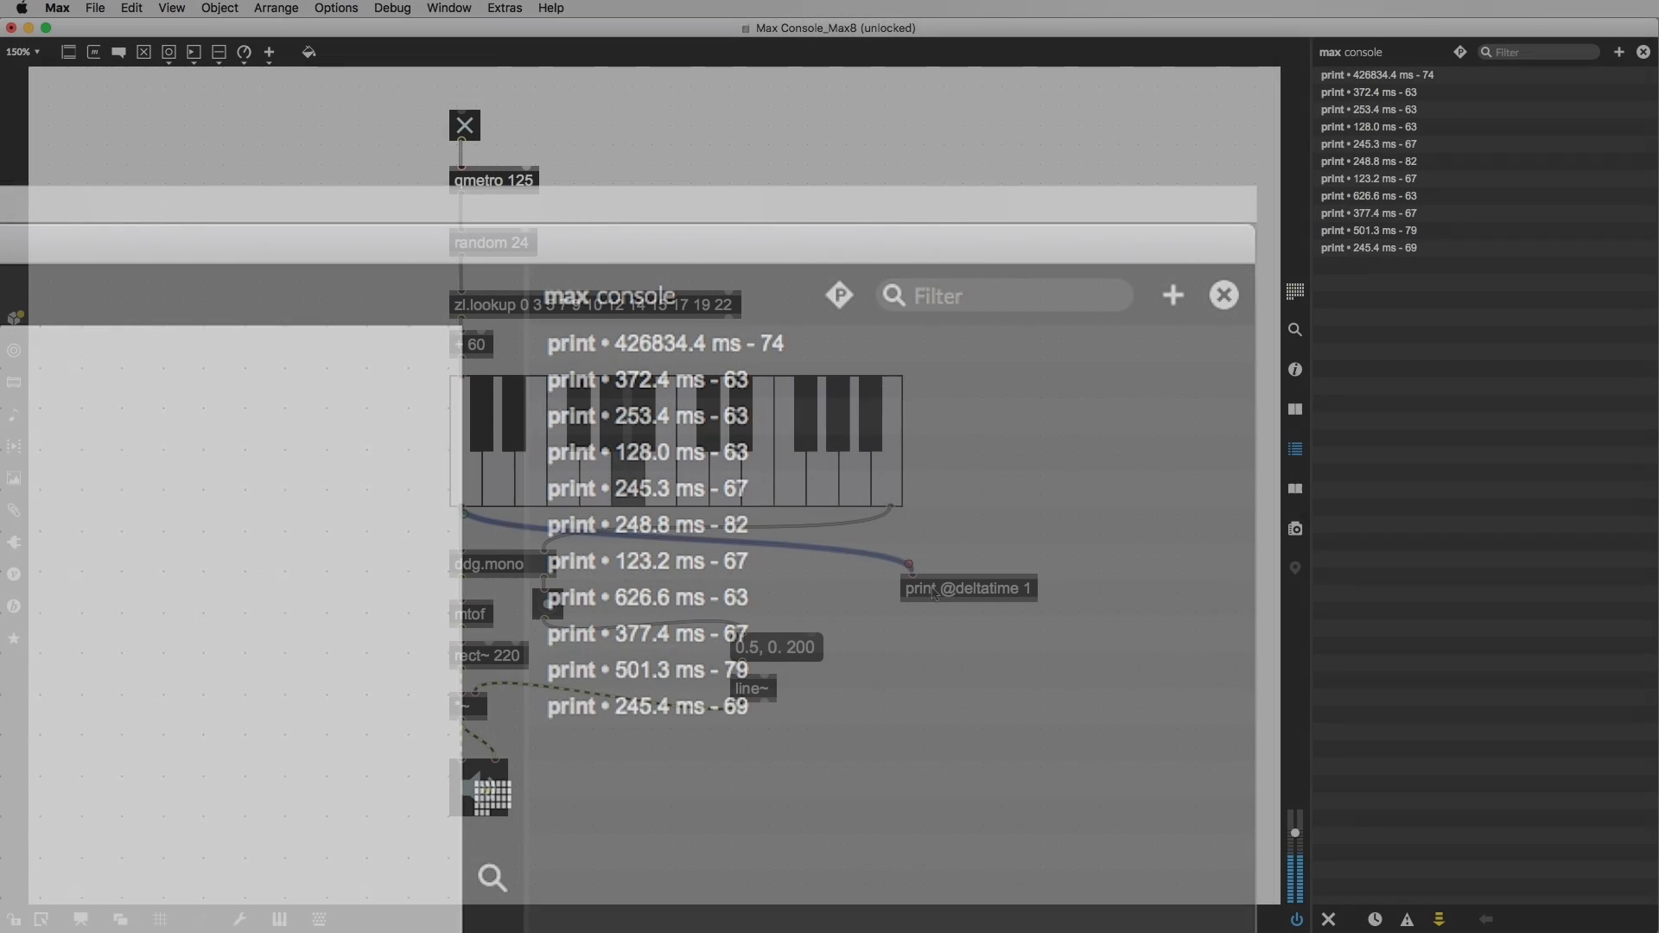
pyautogui.click(1222, 295)
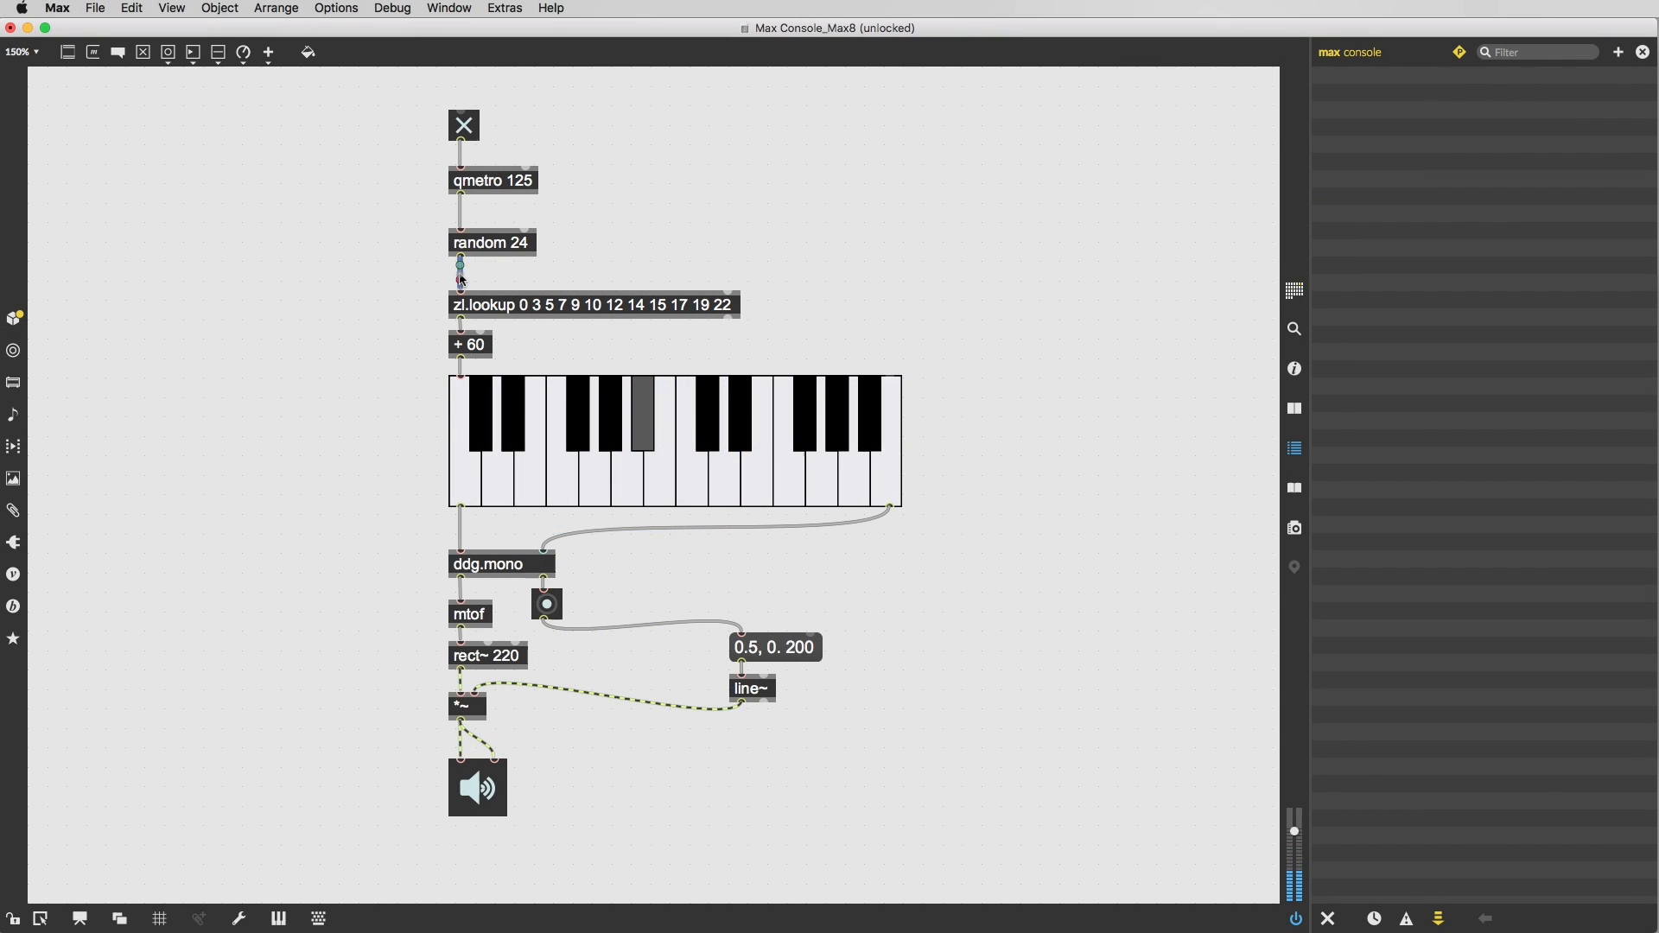
# Add a Monitor watchpoint on the cord leaving random 24 and view its console output.
pyautogui.rightClick(460, 280)
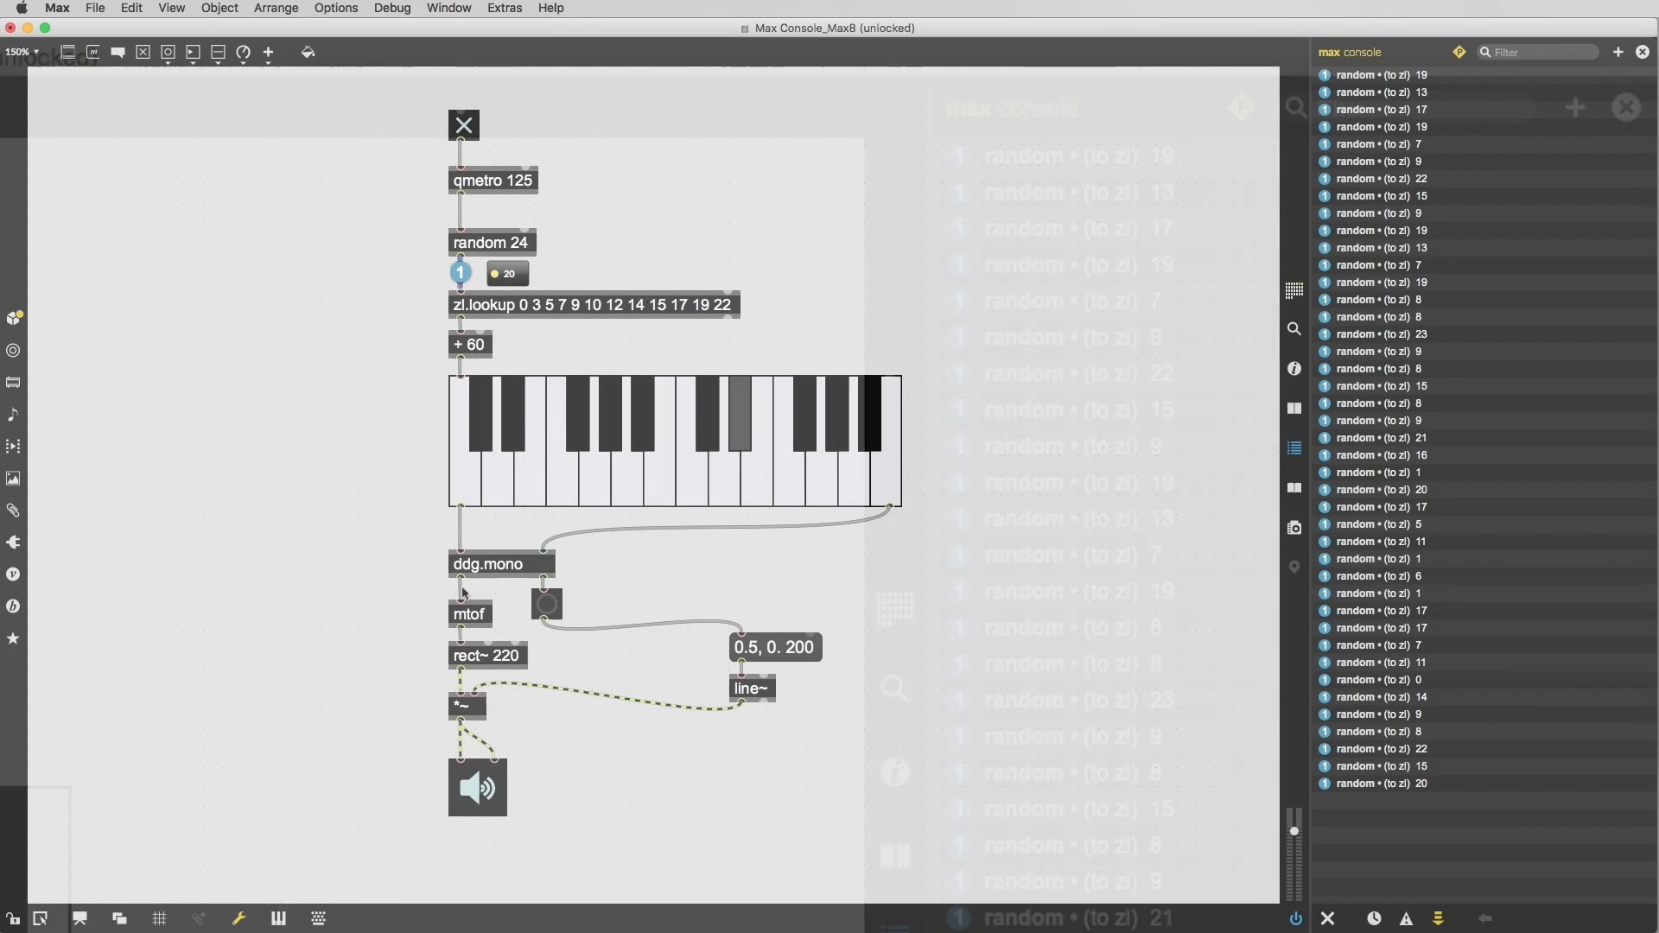
pyautogui.click(93, 9)
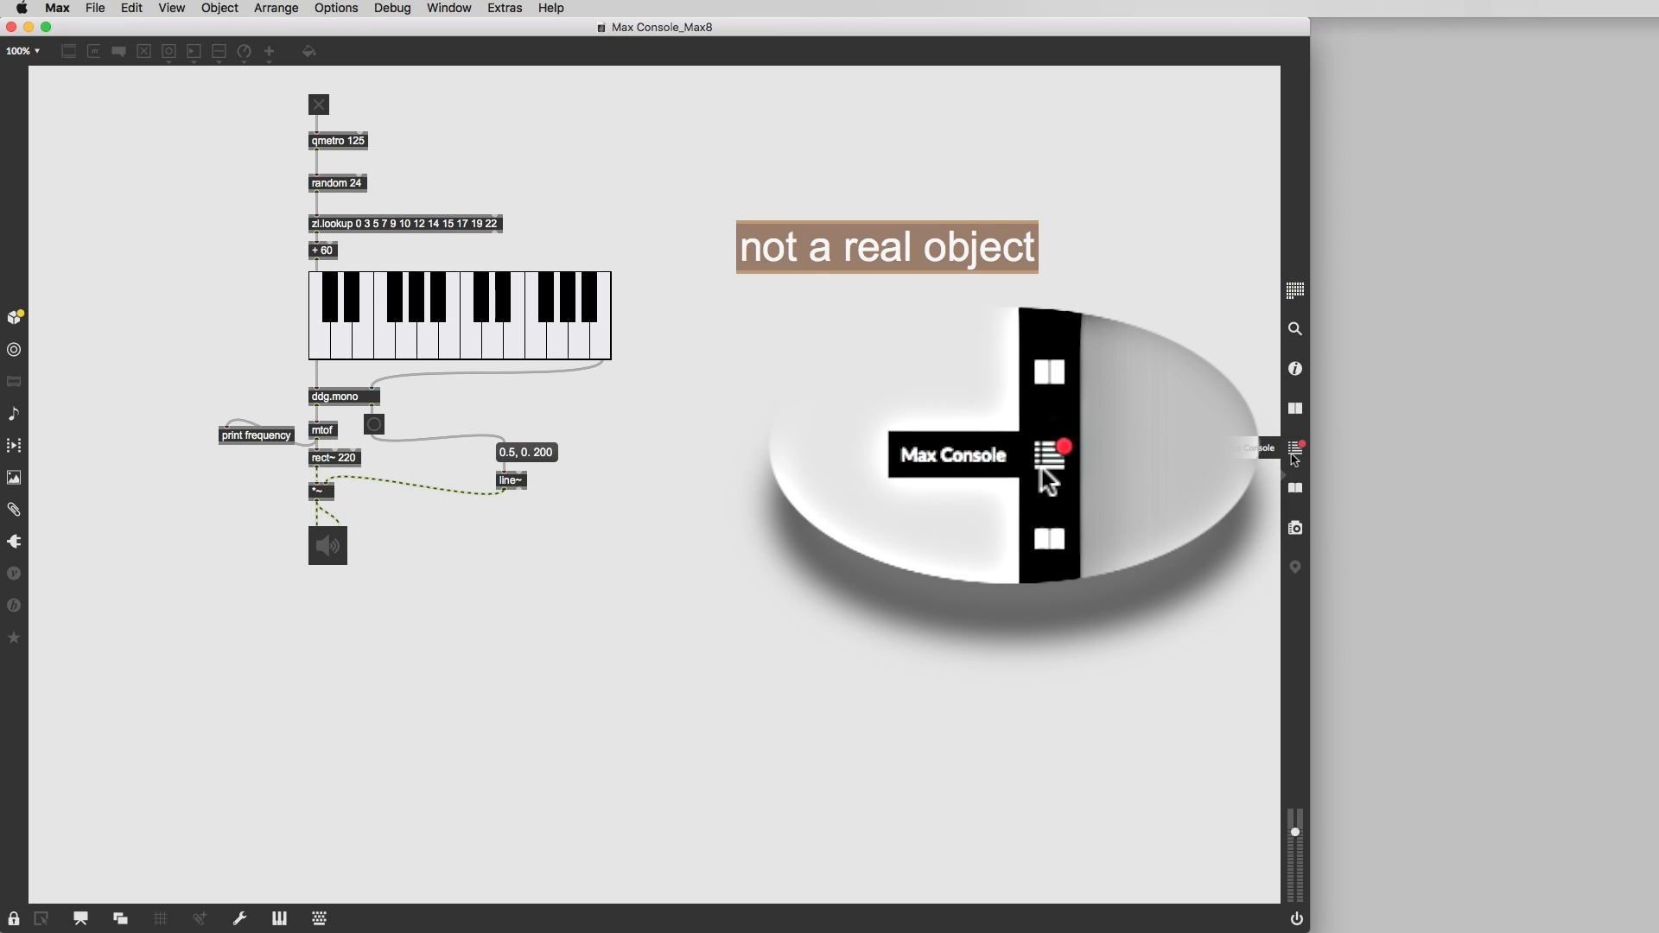
# Show the 'not: No such object' error in the console and locate the faulty object box.
pyautogui.click(1294, 454)
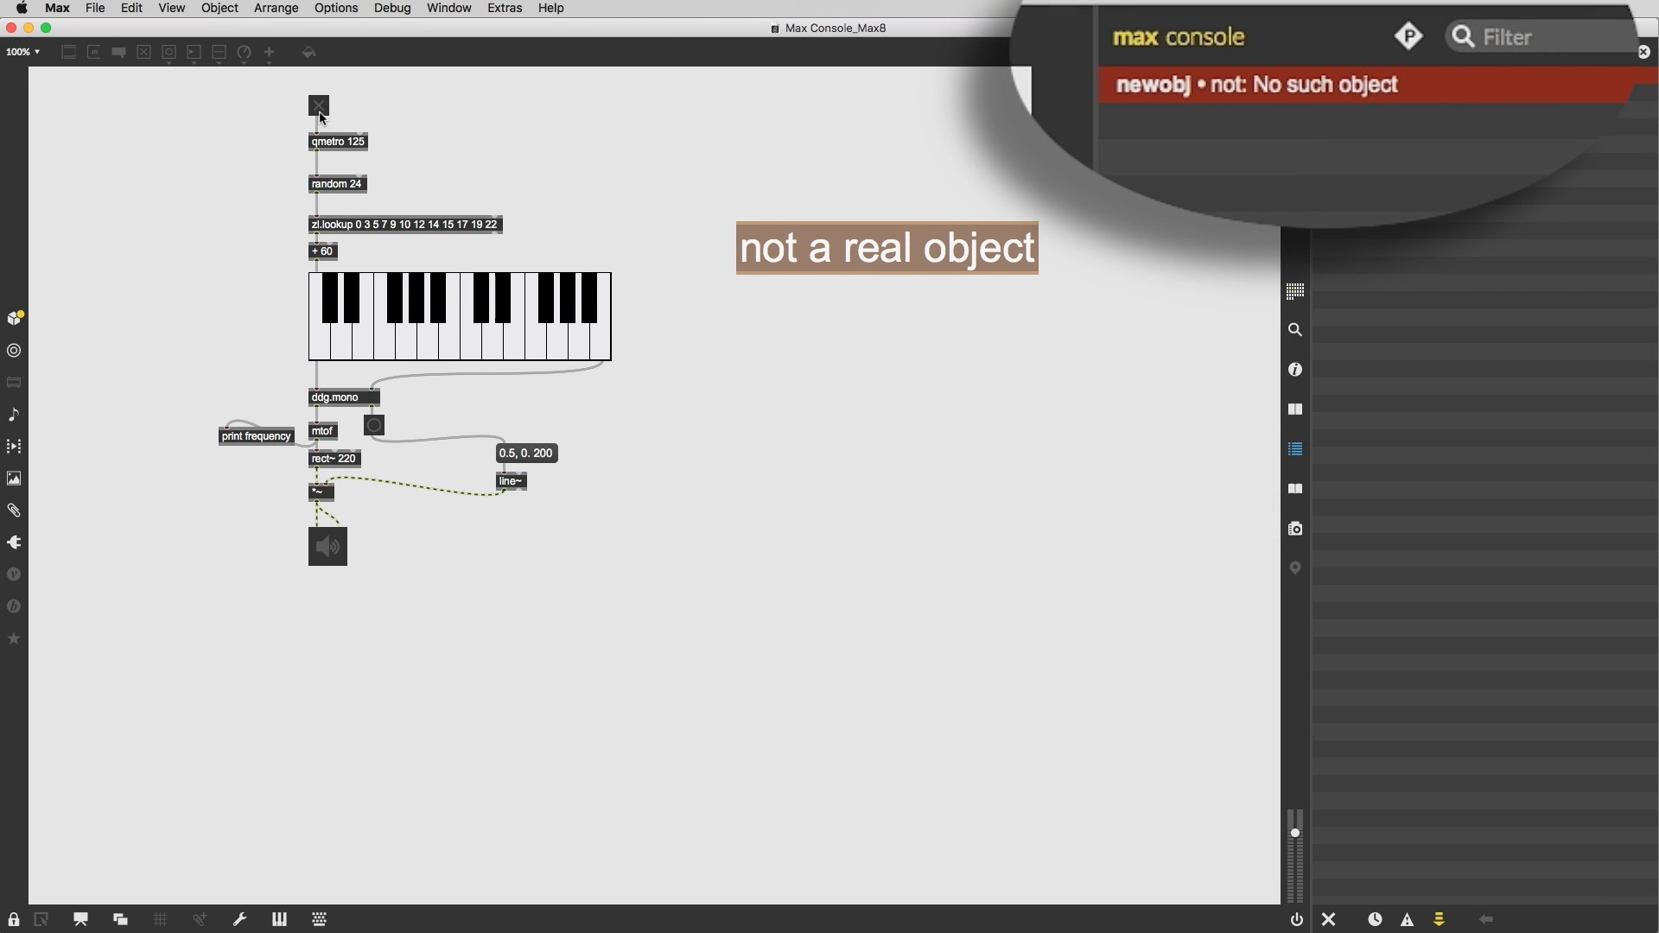
pyautogui.click(1302, 85)
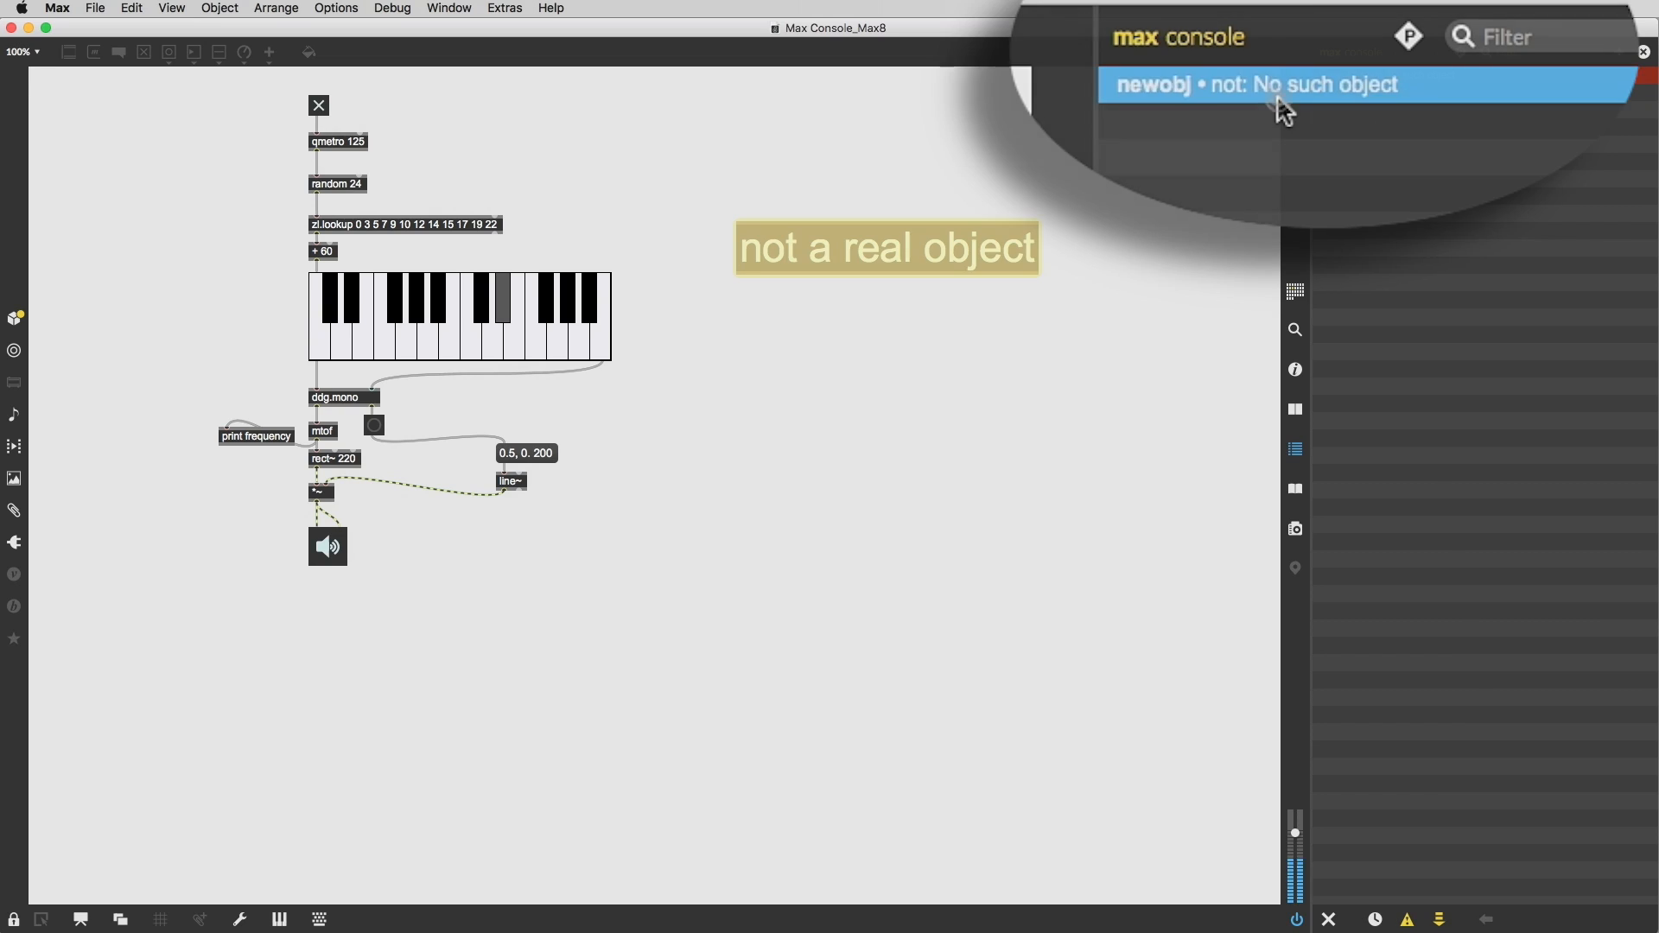